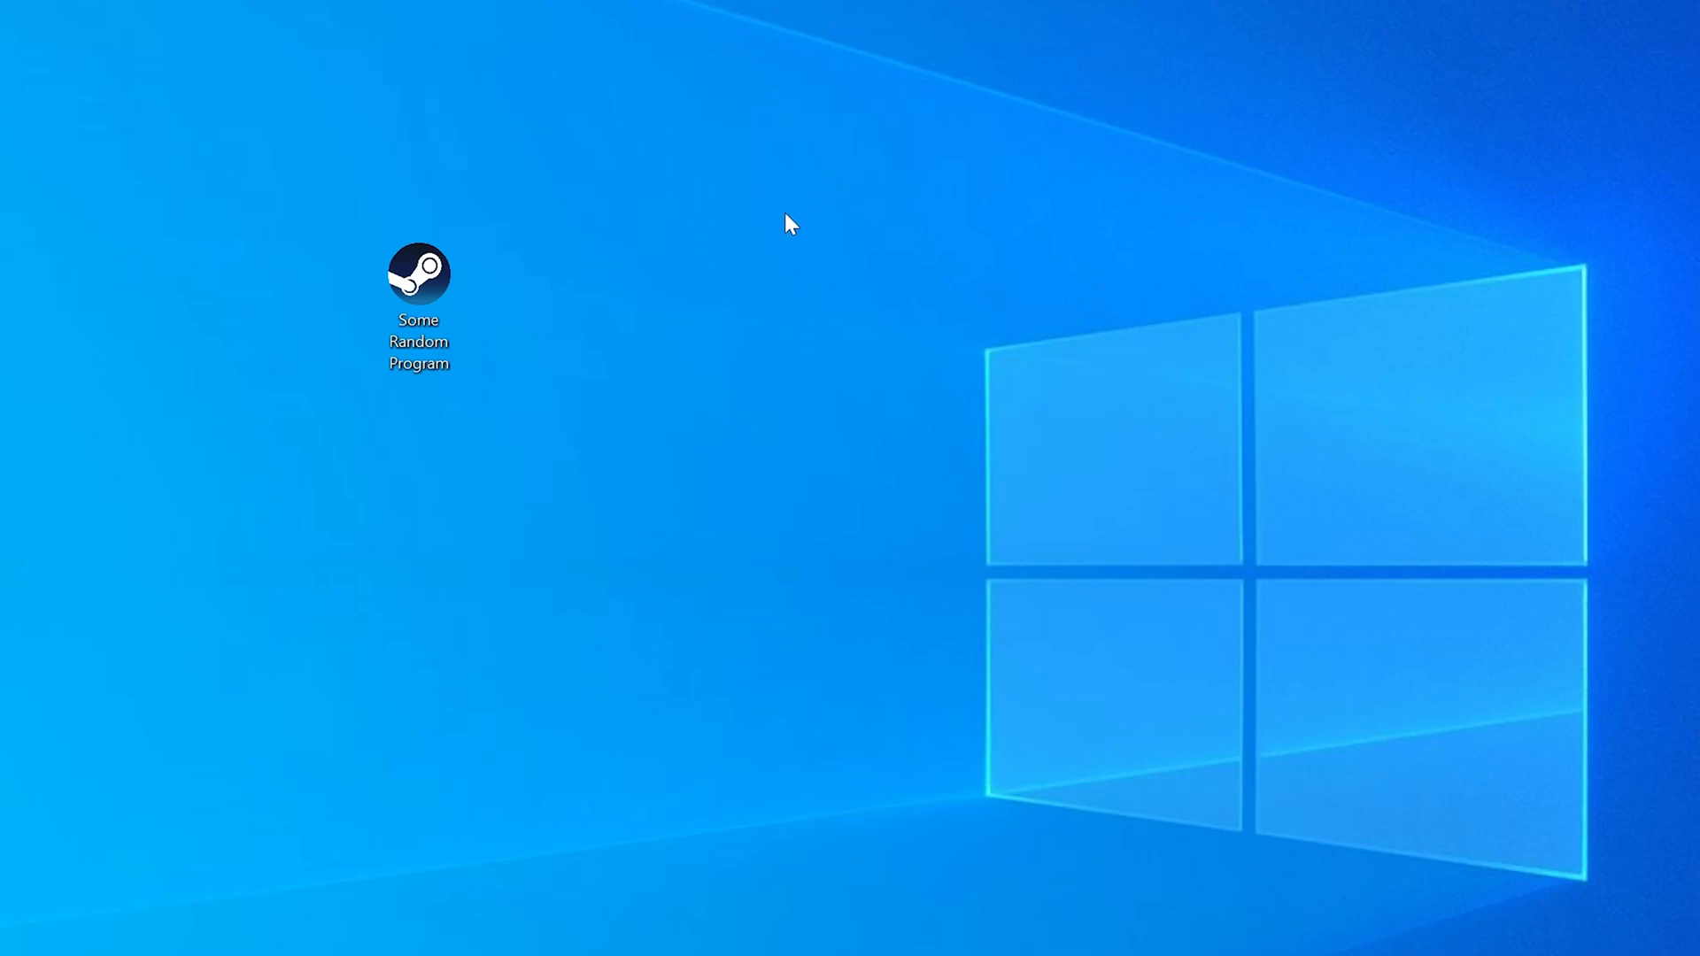
# Launch Some Random Program from its desktop shortcut and acknowledge the missing rld.dll error
pyautogui.doubleClick(418, 273)
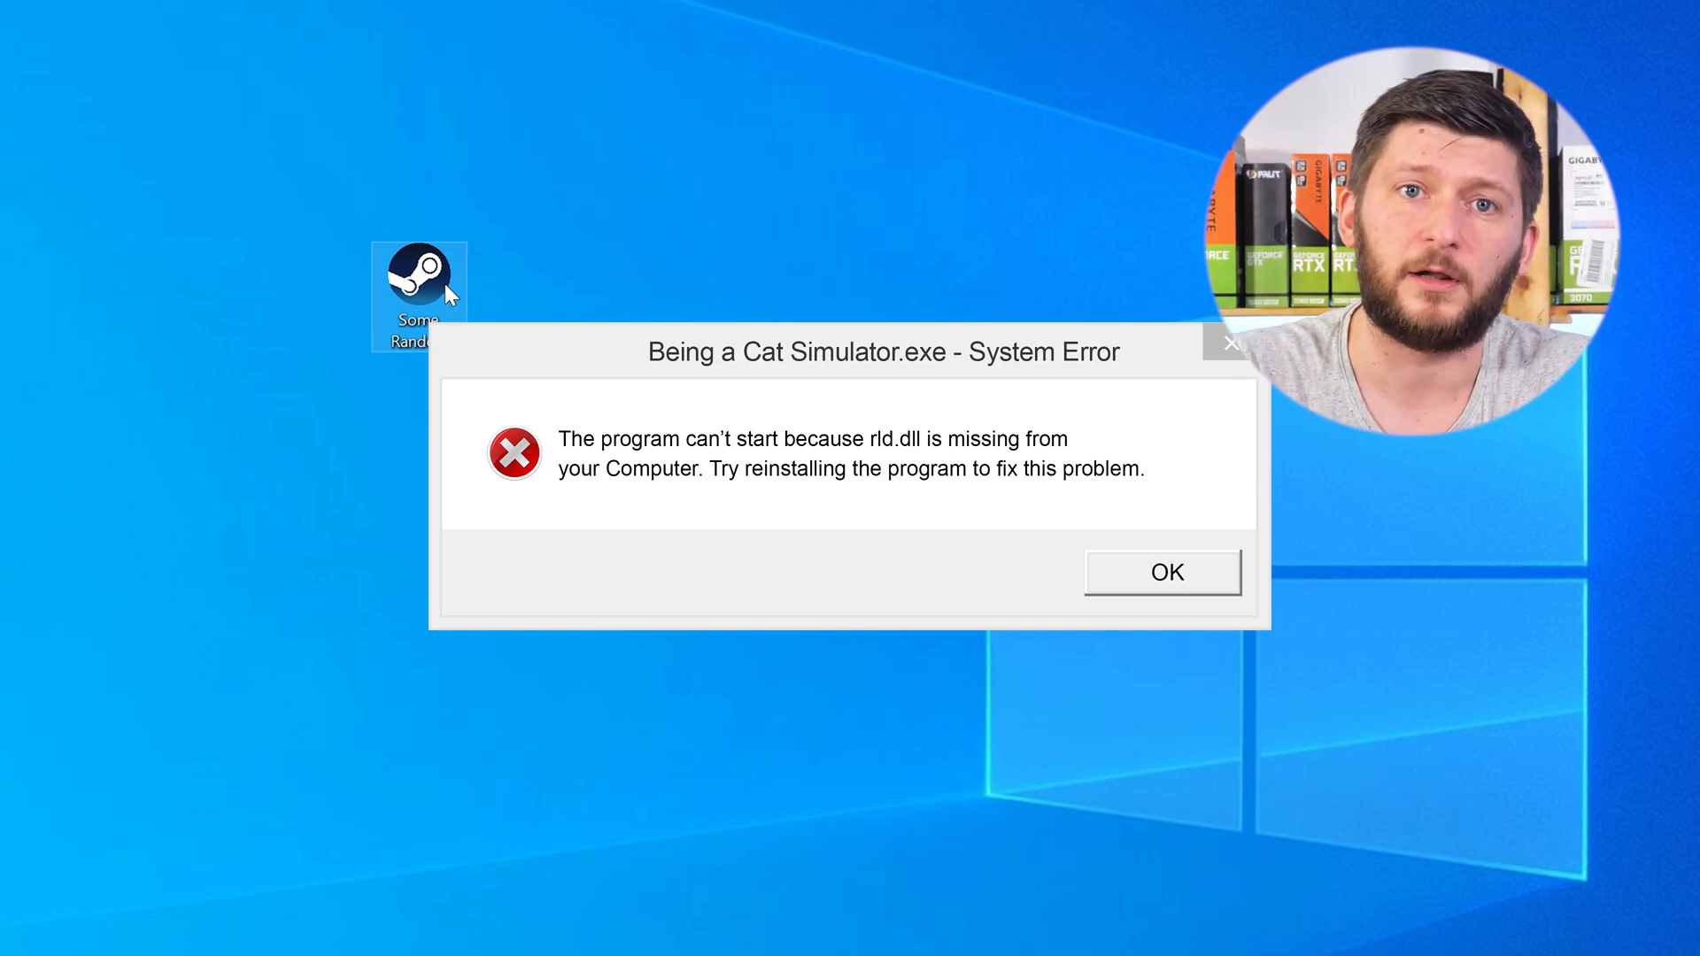
pyautogui.click(1161, 572)
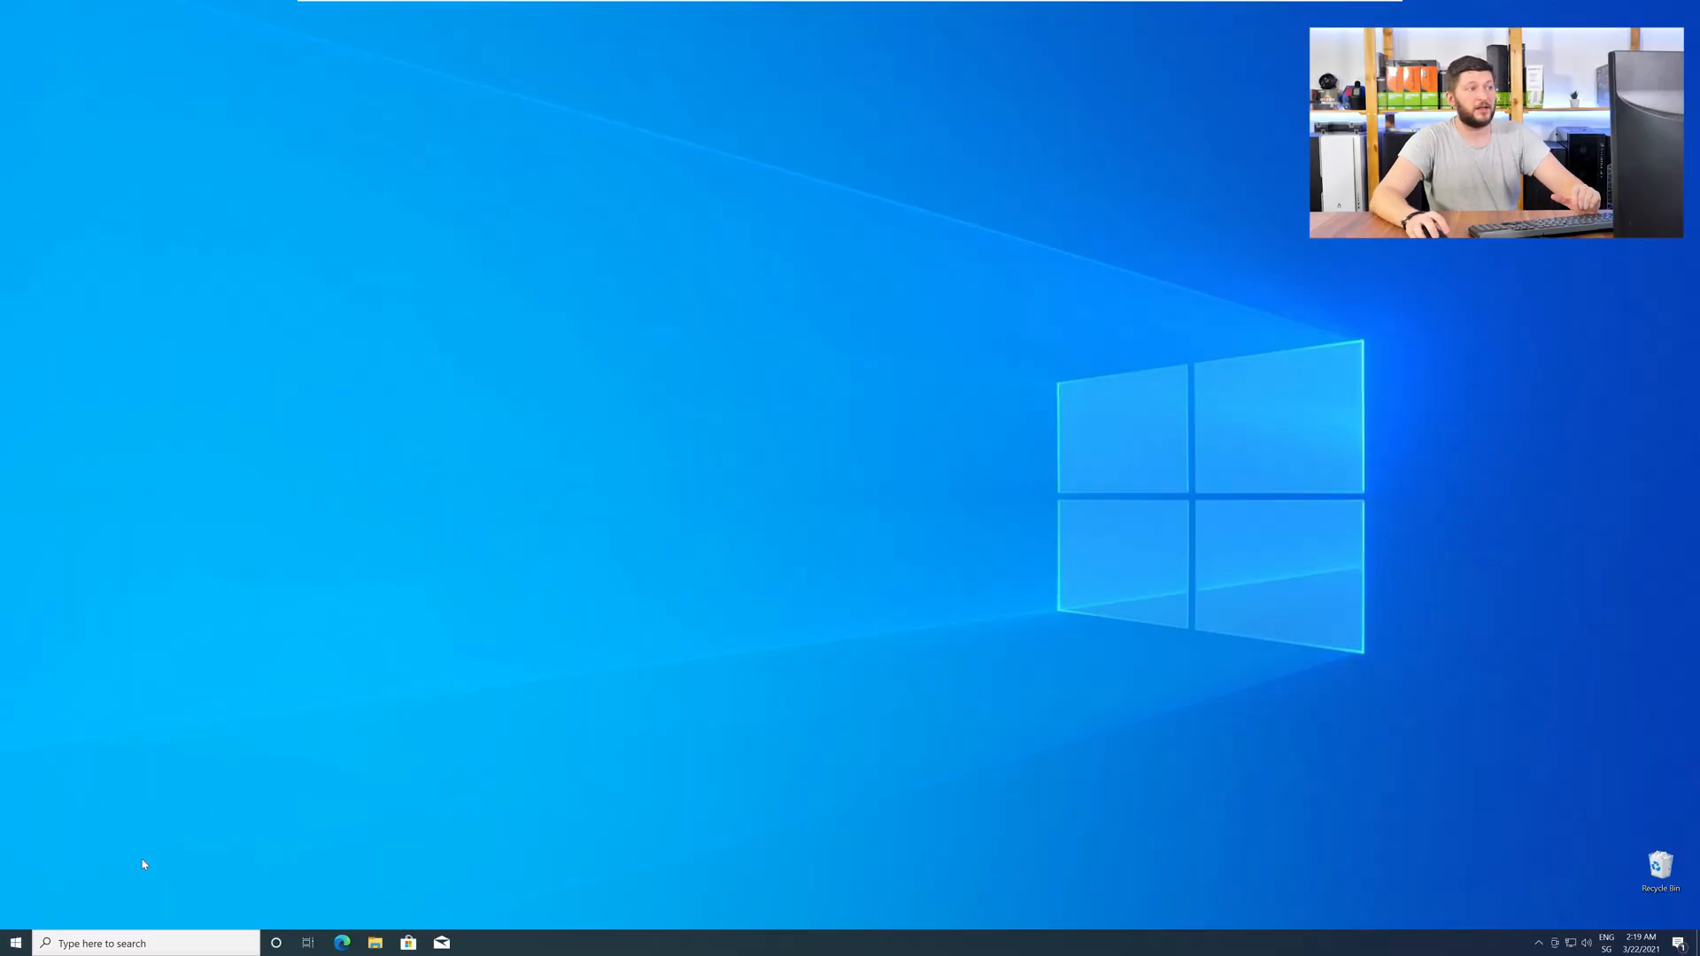
pyautogui.rightClick(16, 942)
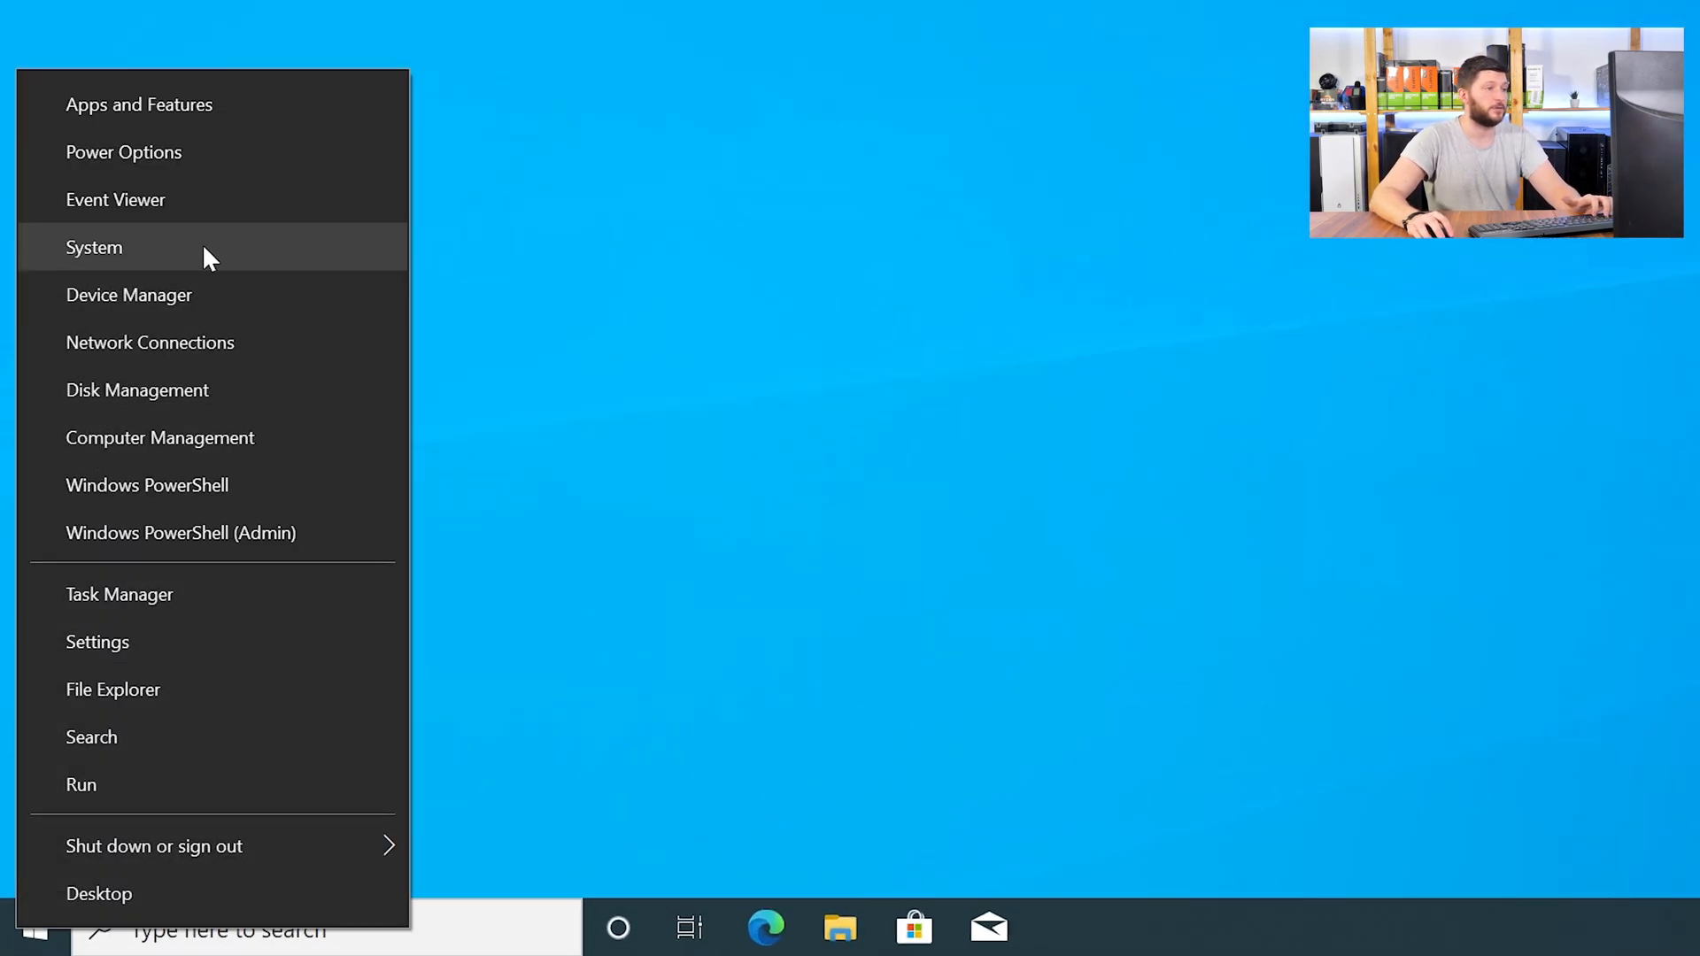
pyautogui.click(94, 248)
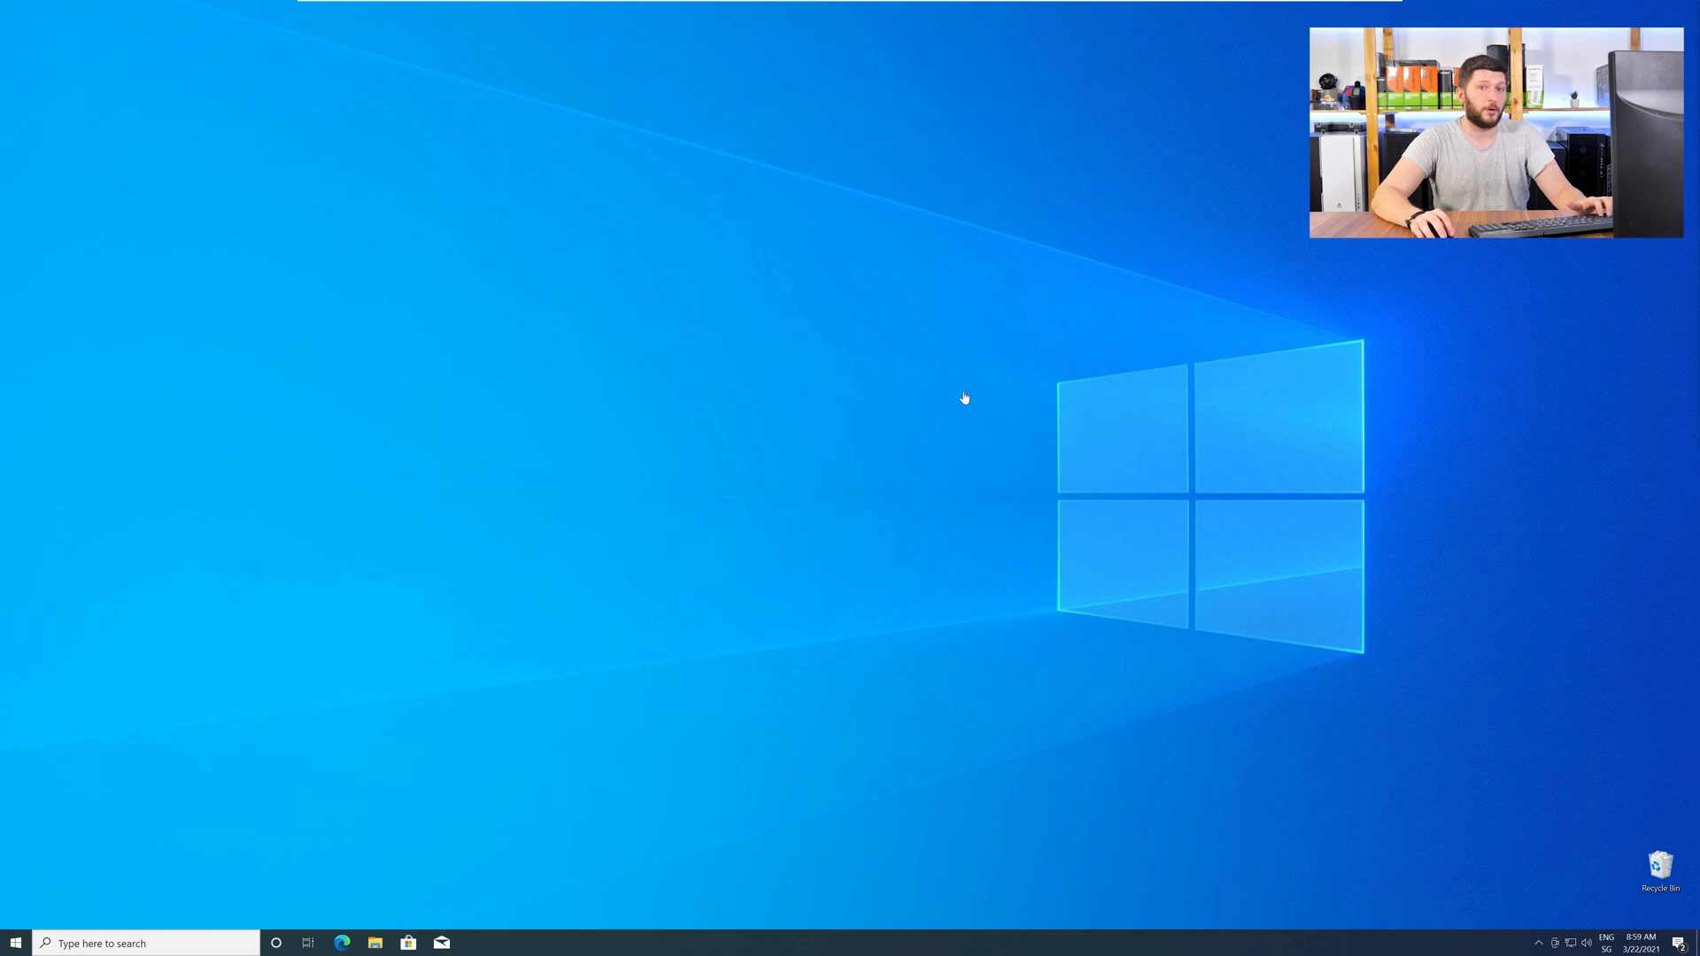
pyautogui.click(341, 942)
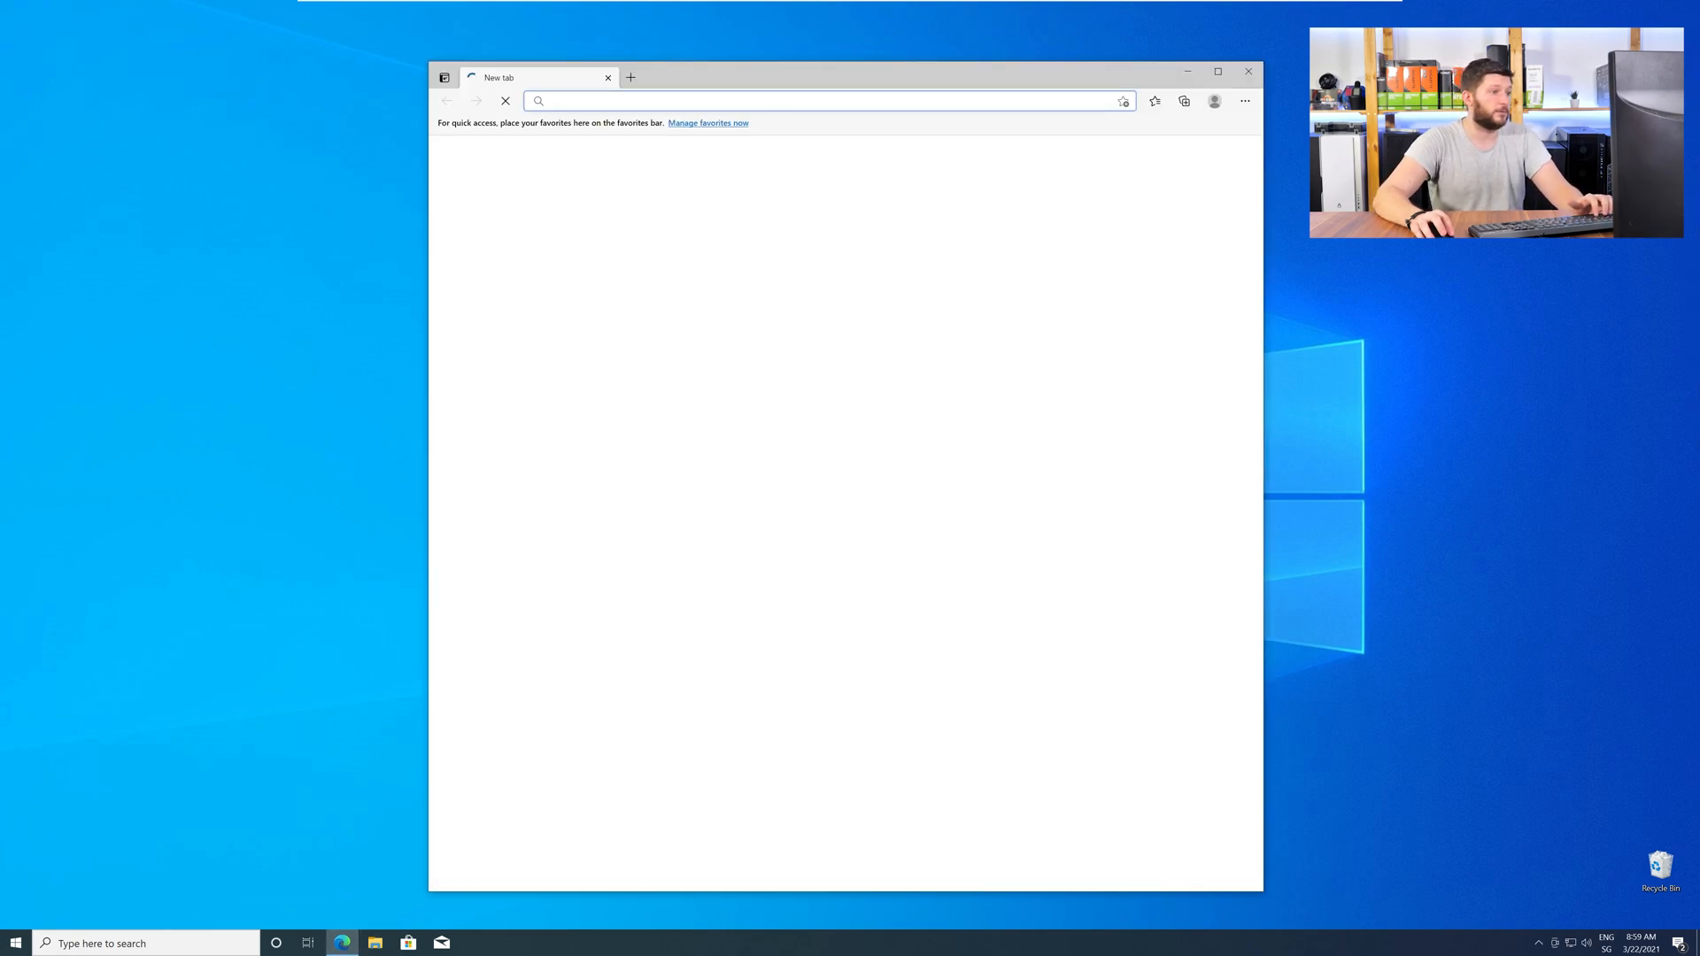
pyautogui.write('https://www.sts-tutorial.com/download/rld')
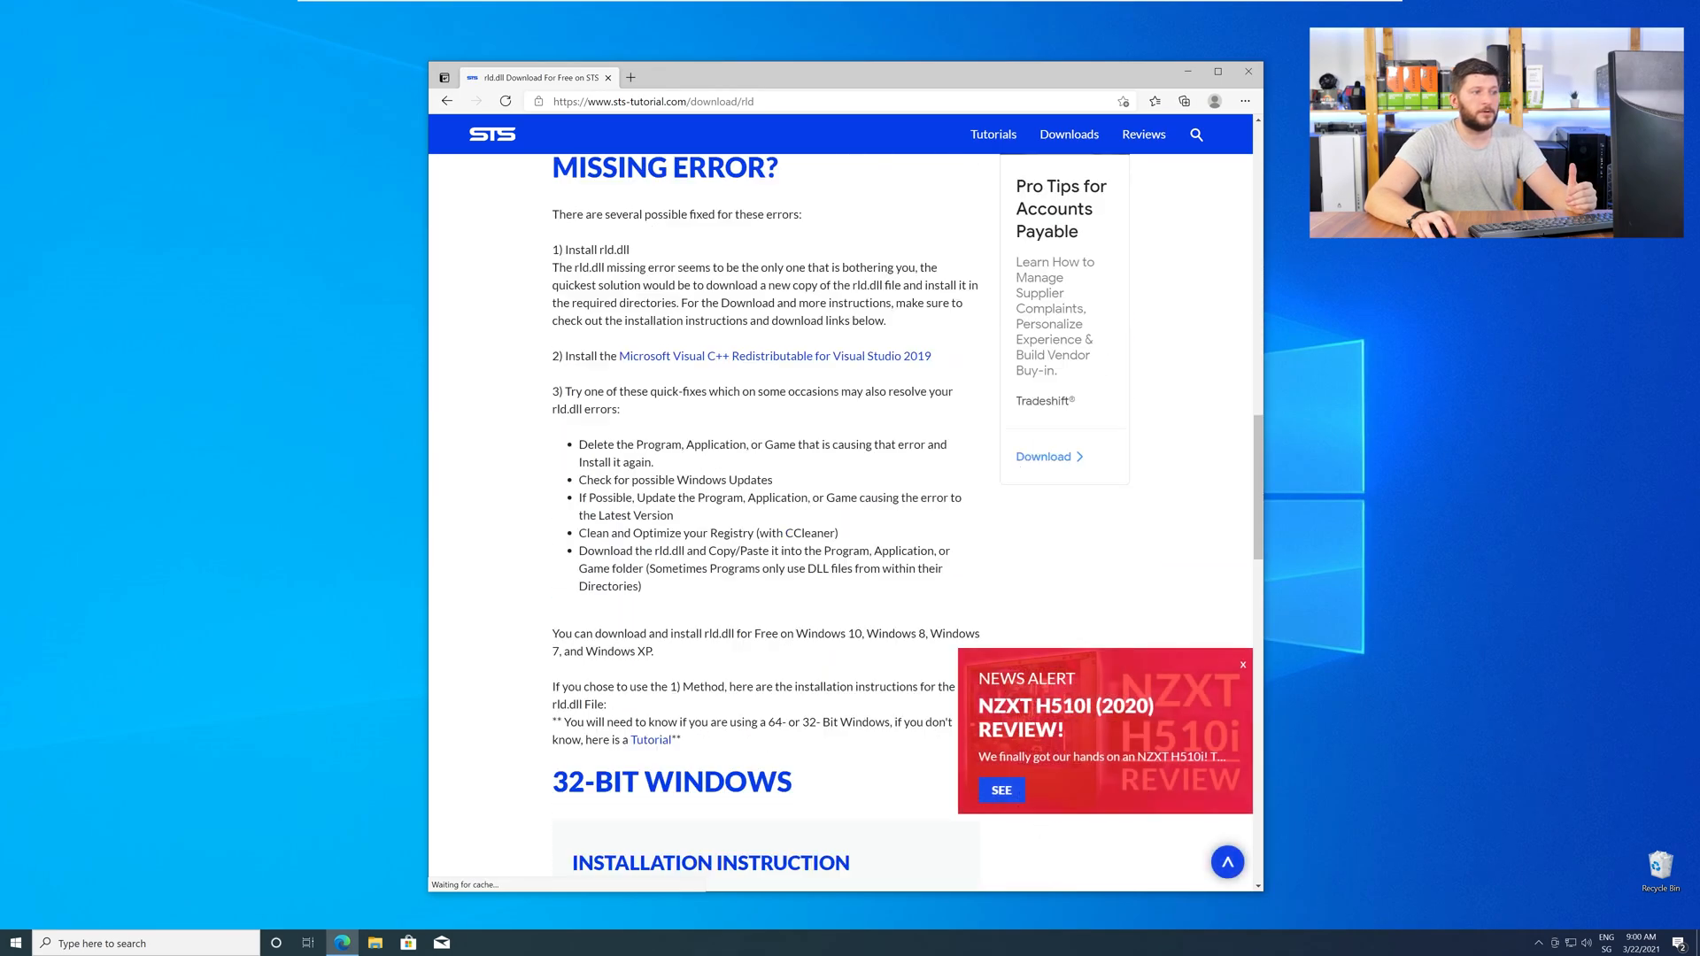
pyautogui.click(923, 451)
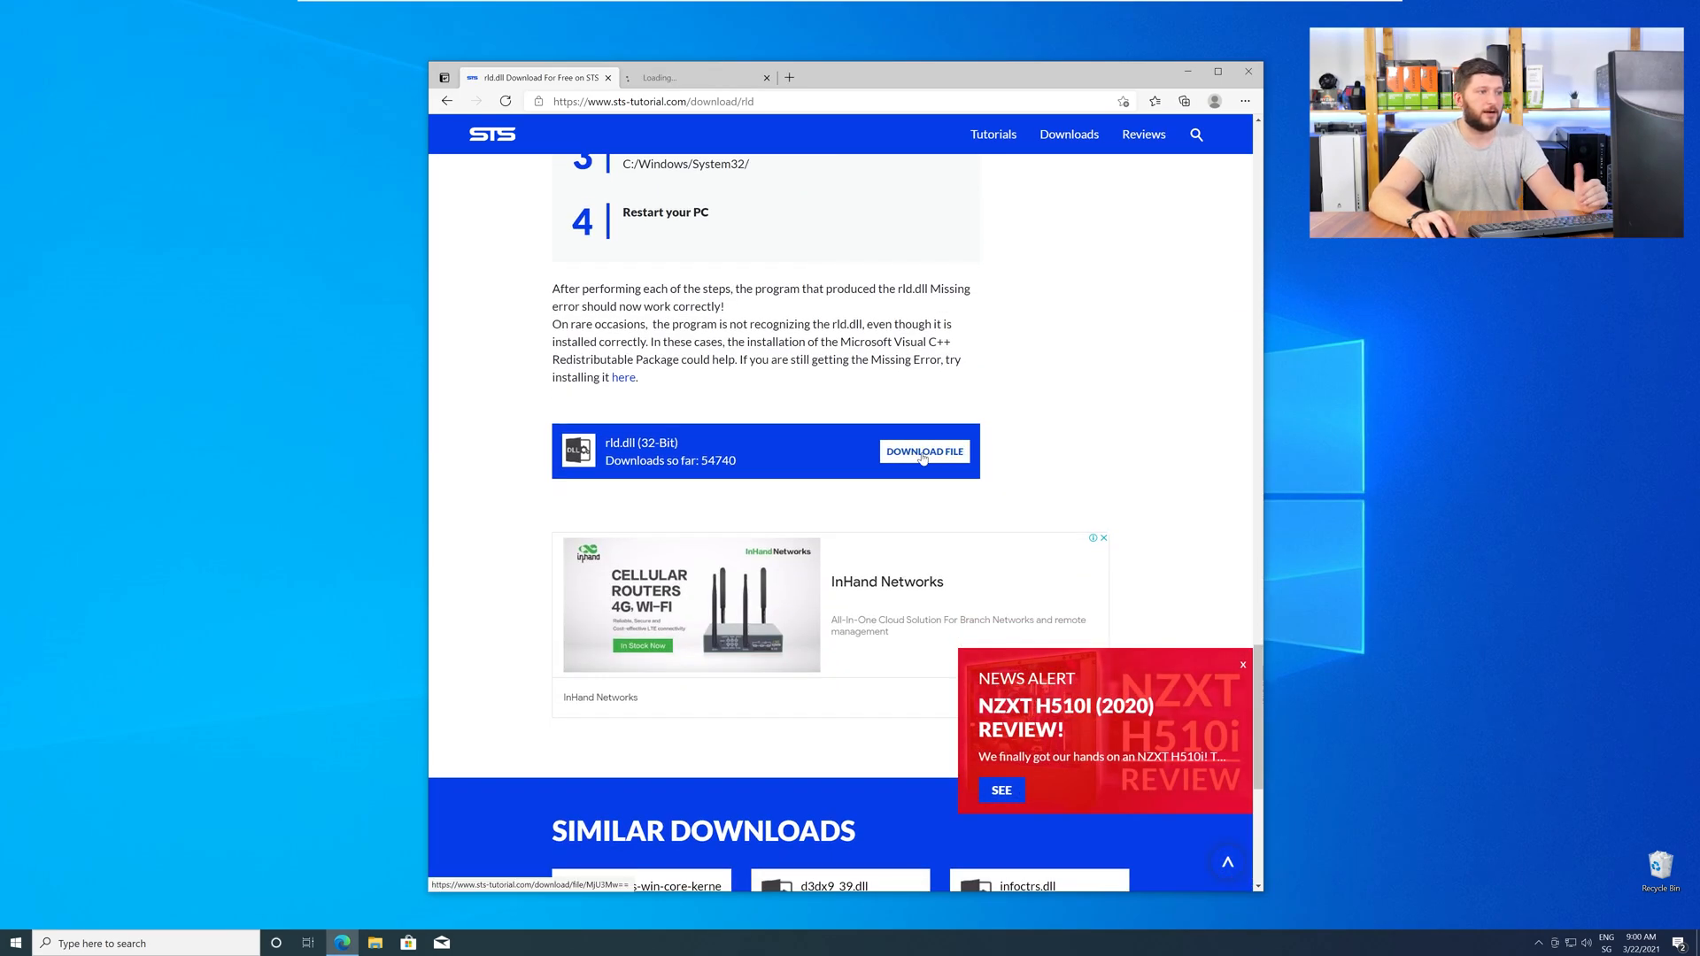
pyautogui.click(922, 452)
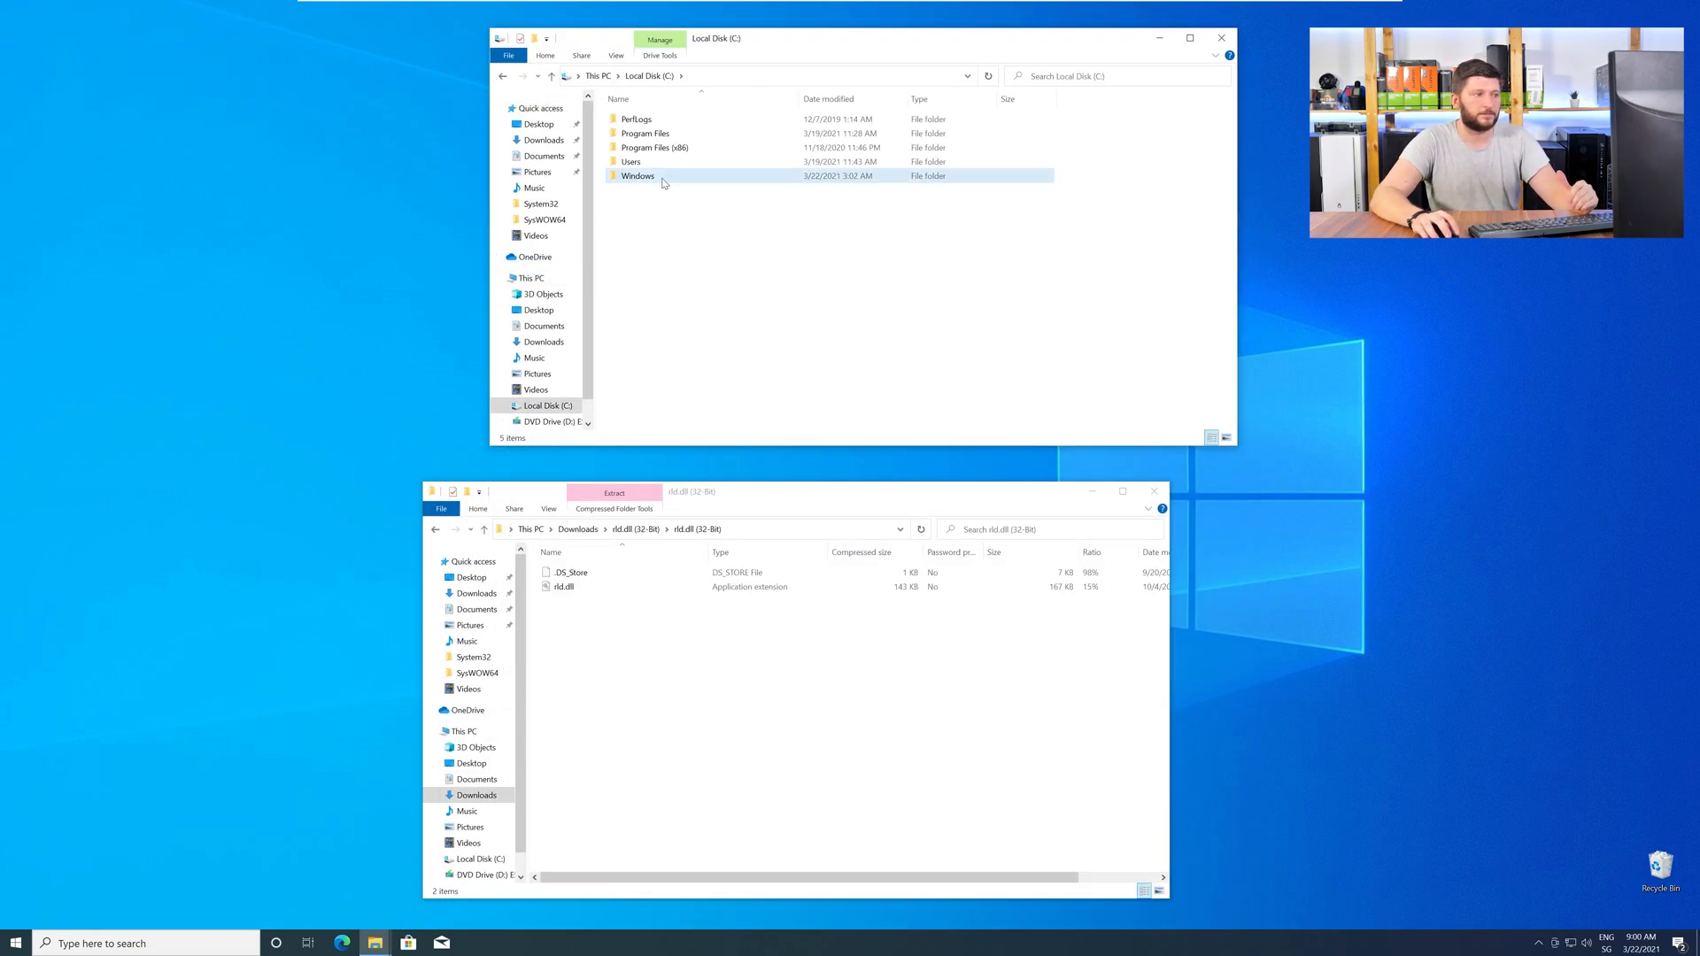
# Copy rld.dll into C:\Windows\System32 and SysWOW64, granting administrator permission for each
pyautogui.doubleClick(637, 175)
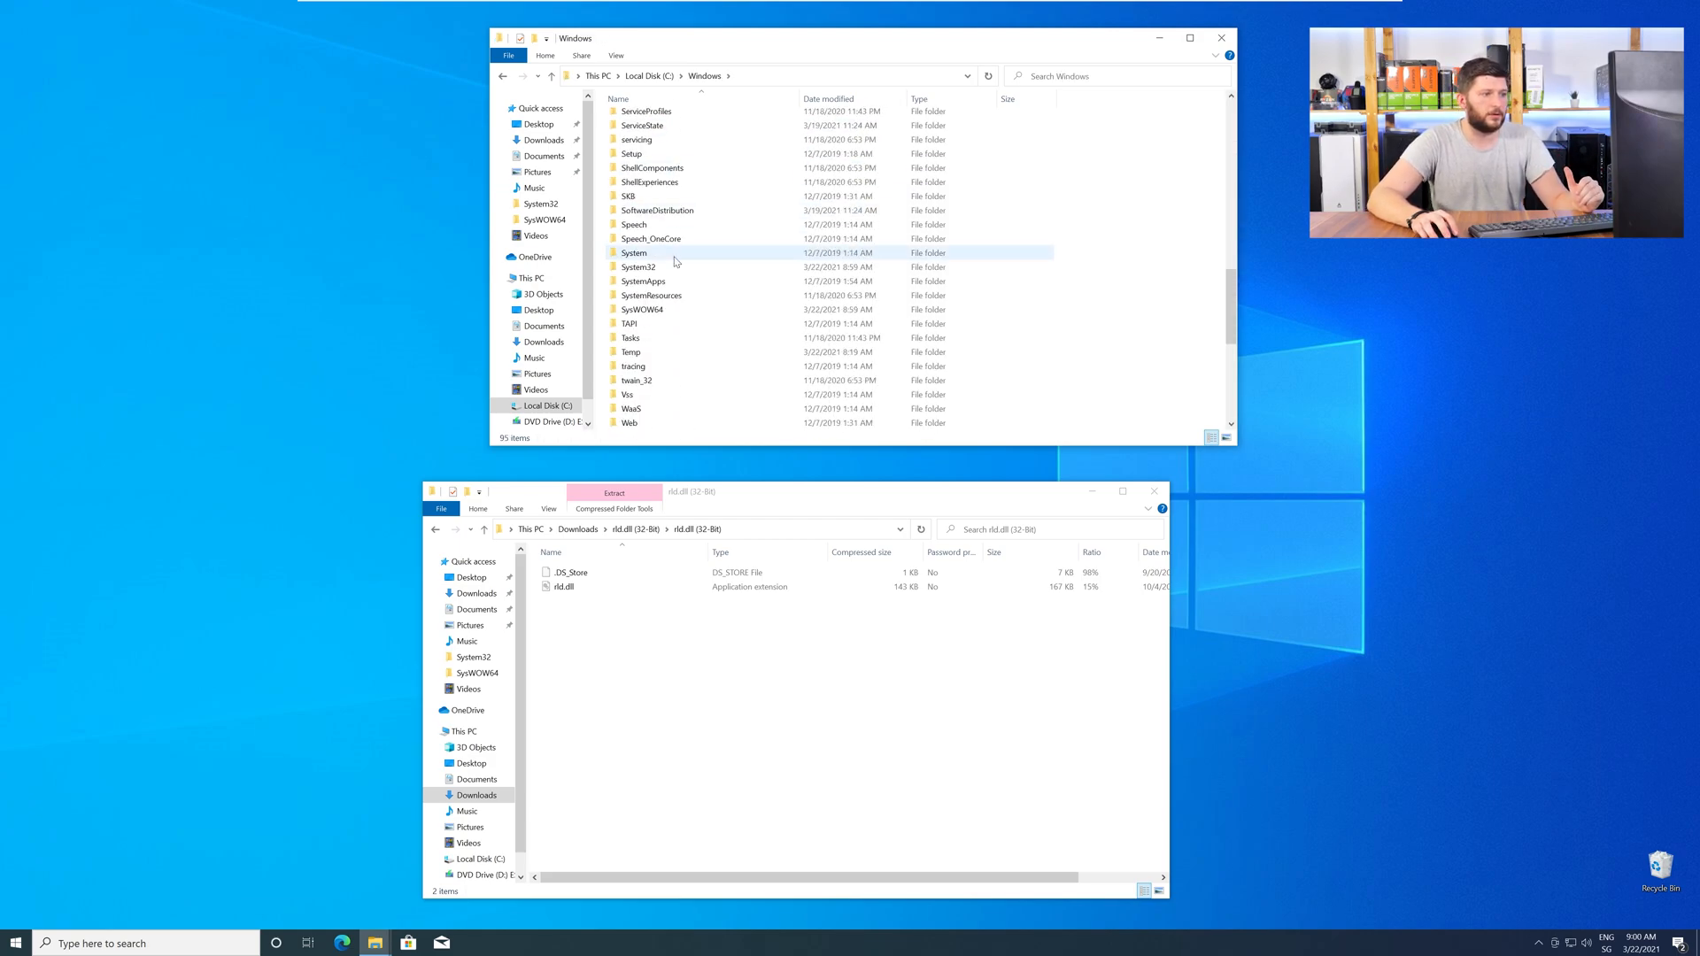
pyautogui.click(639, 268)
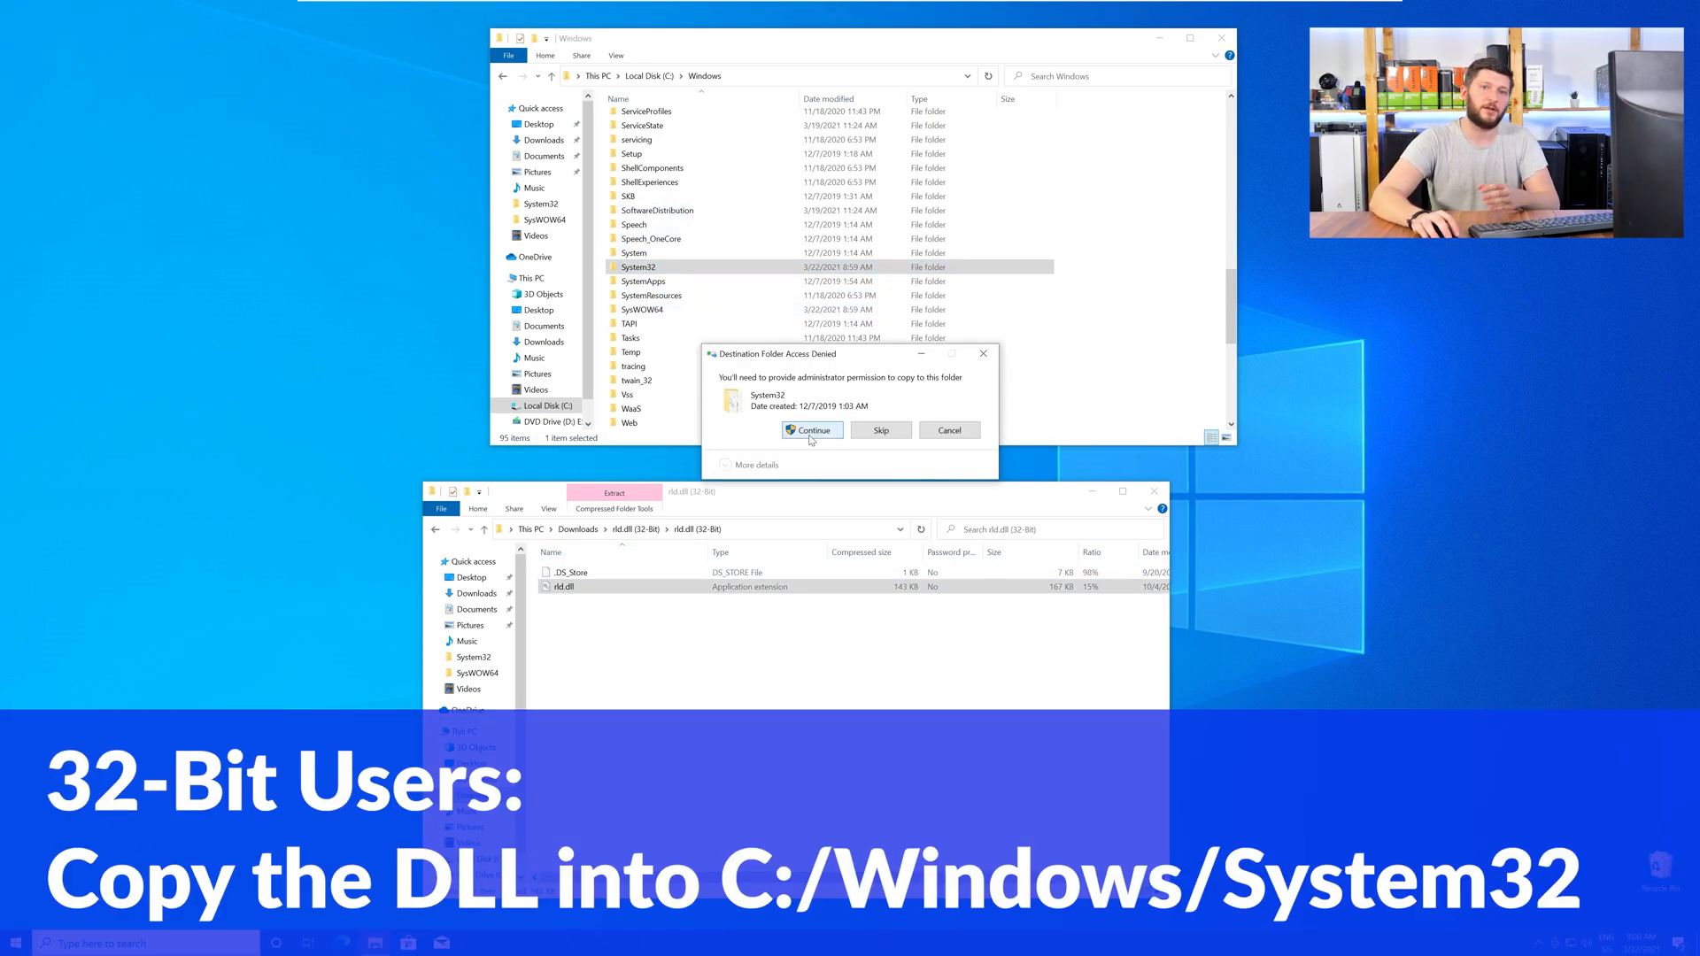
pyautogui.click(811, 428)
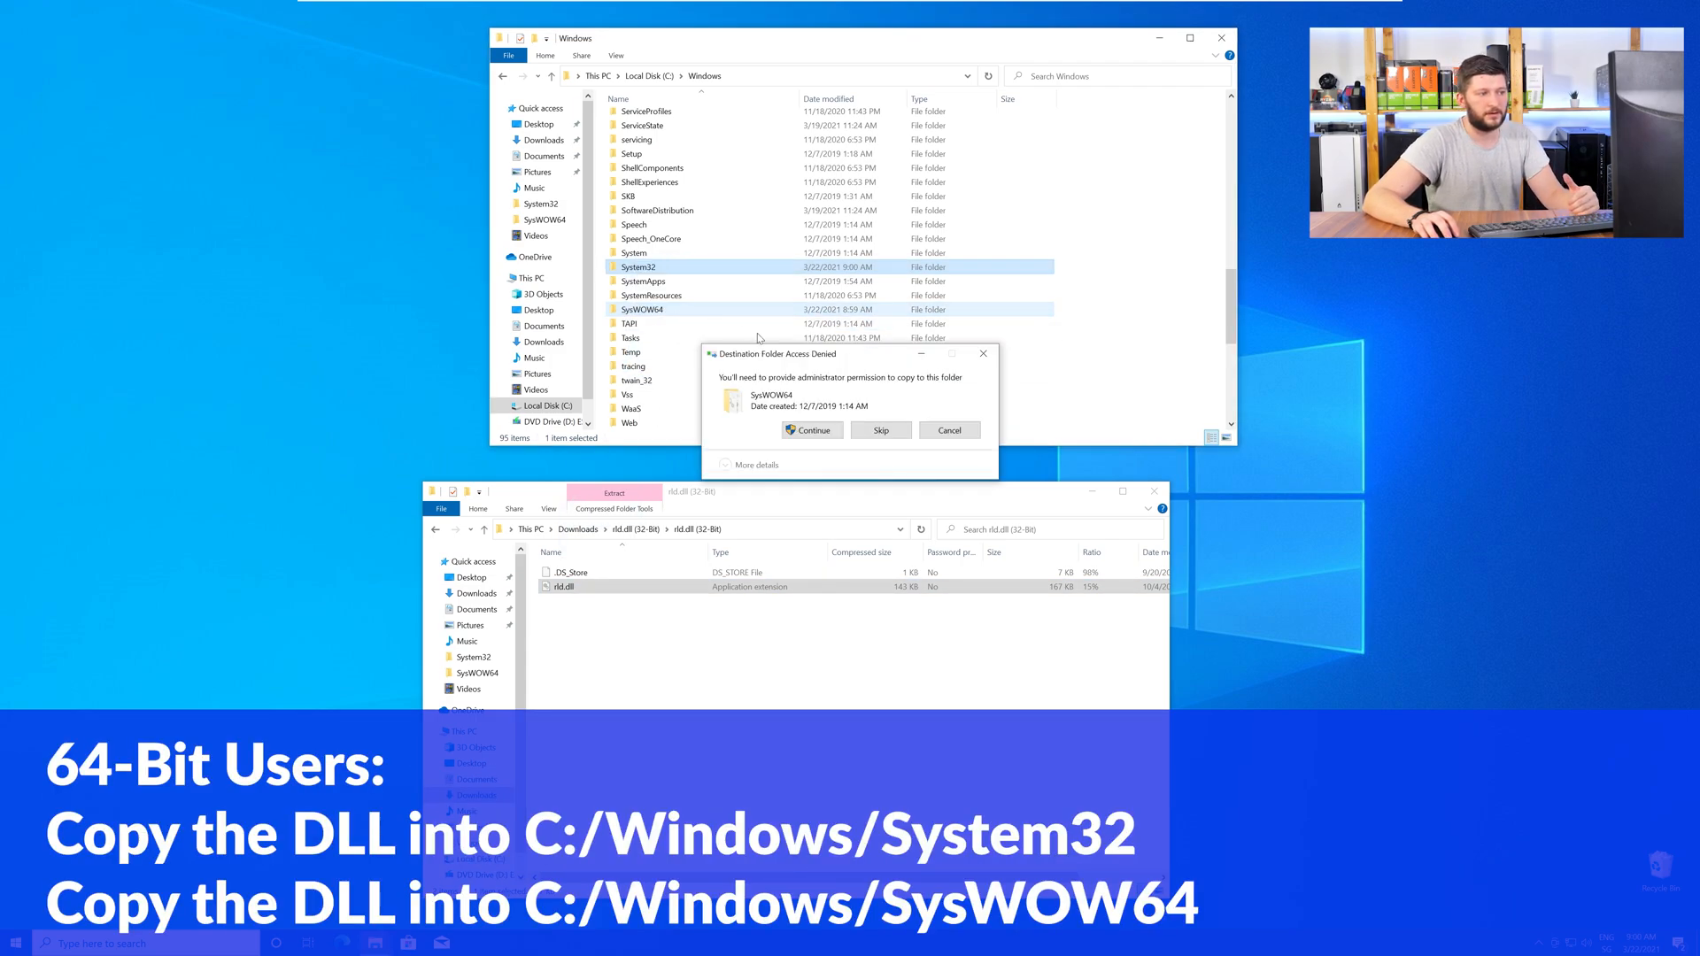
pyautogui.click(809, 429)
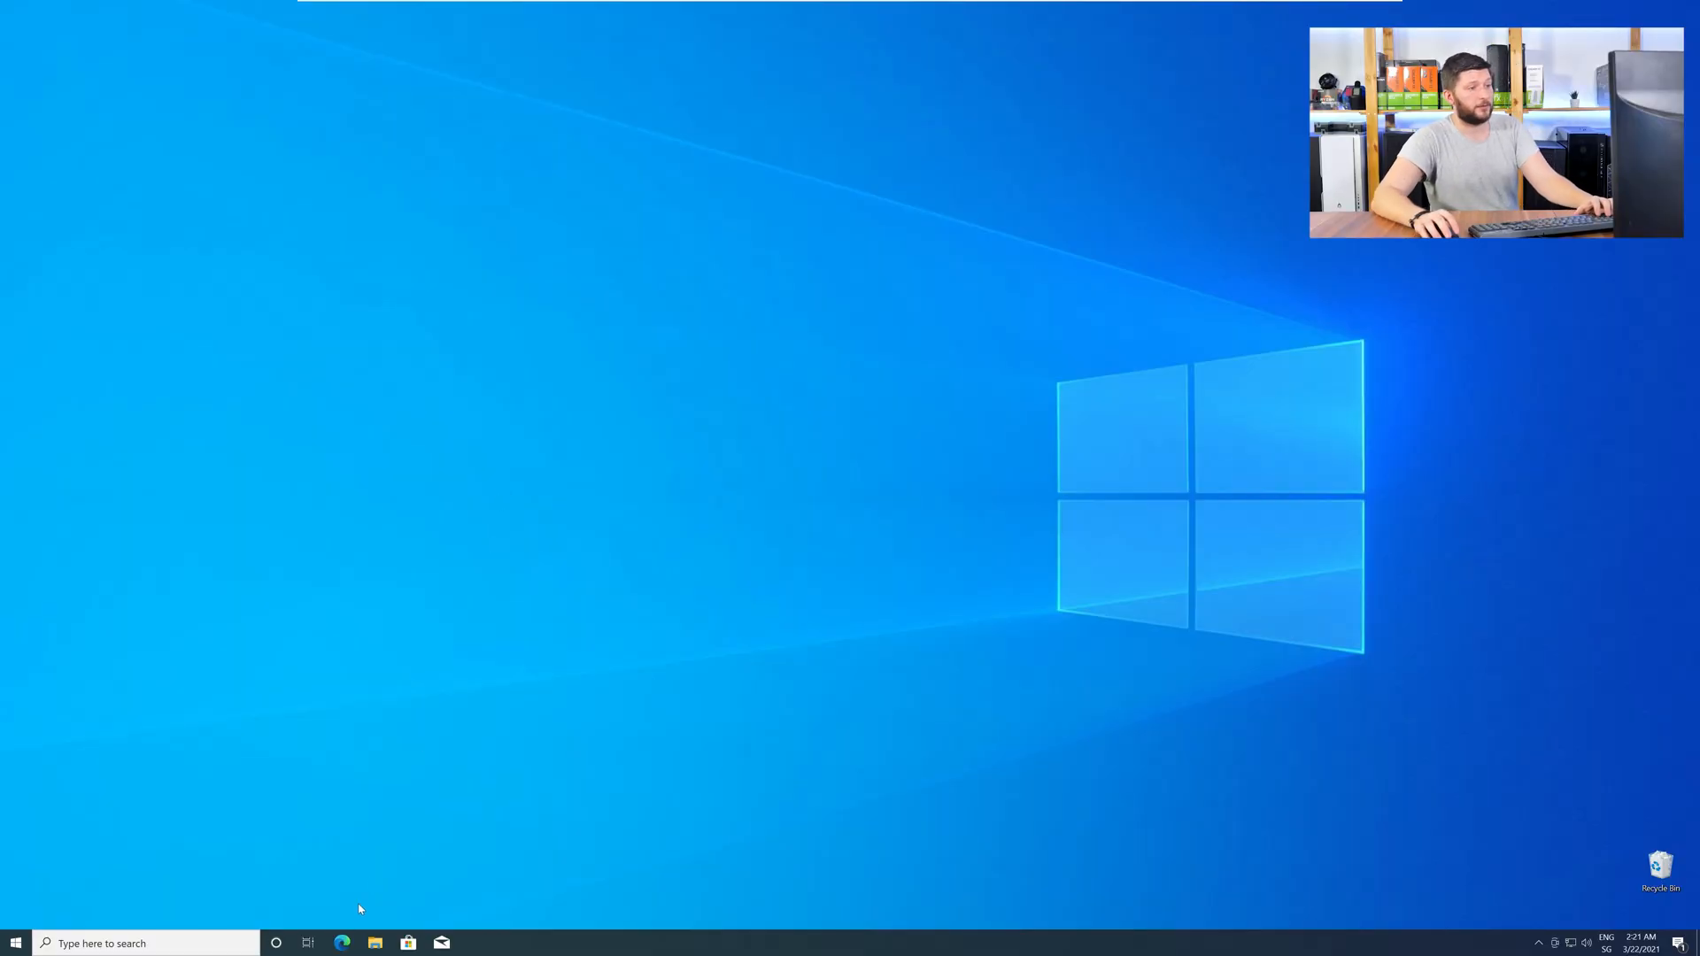
# Download vc_redist.x64.exe from the Visual C++ 2019 page in Edge and run the installer
pyautogui.click(342, 941)
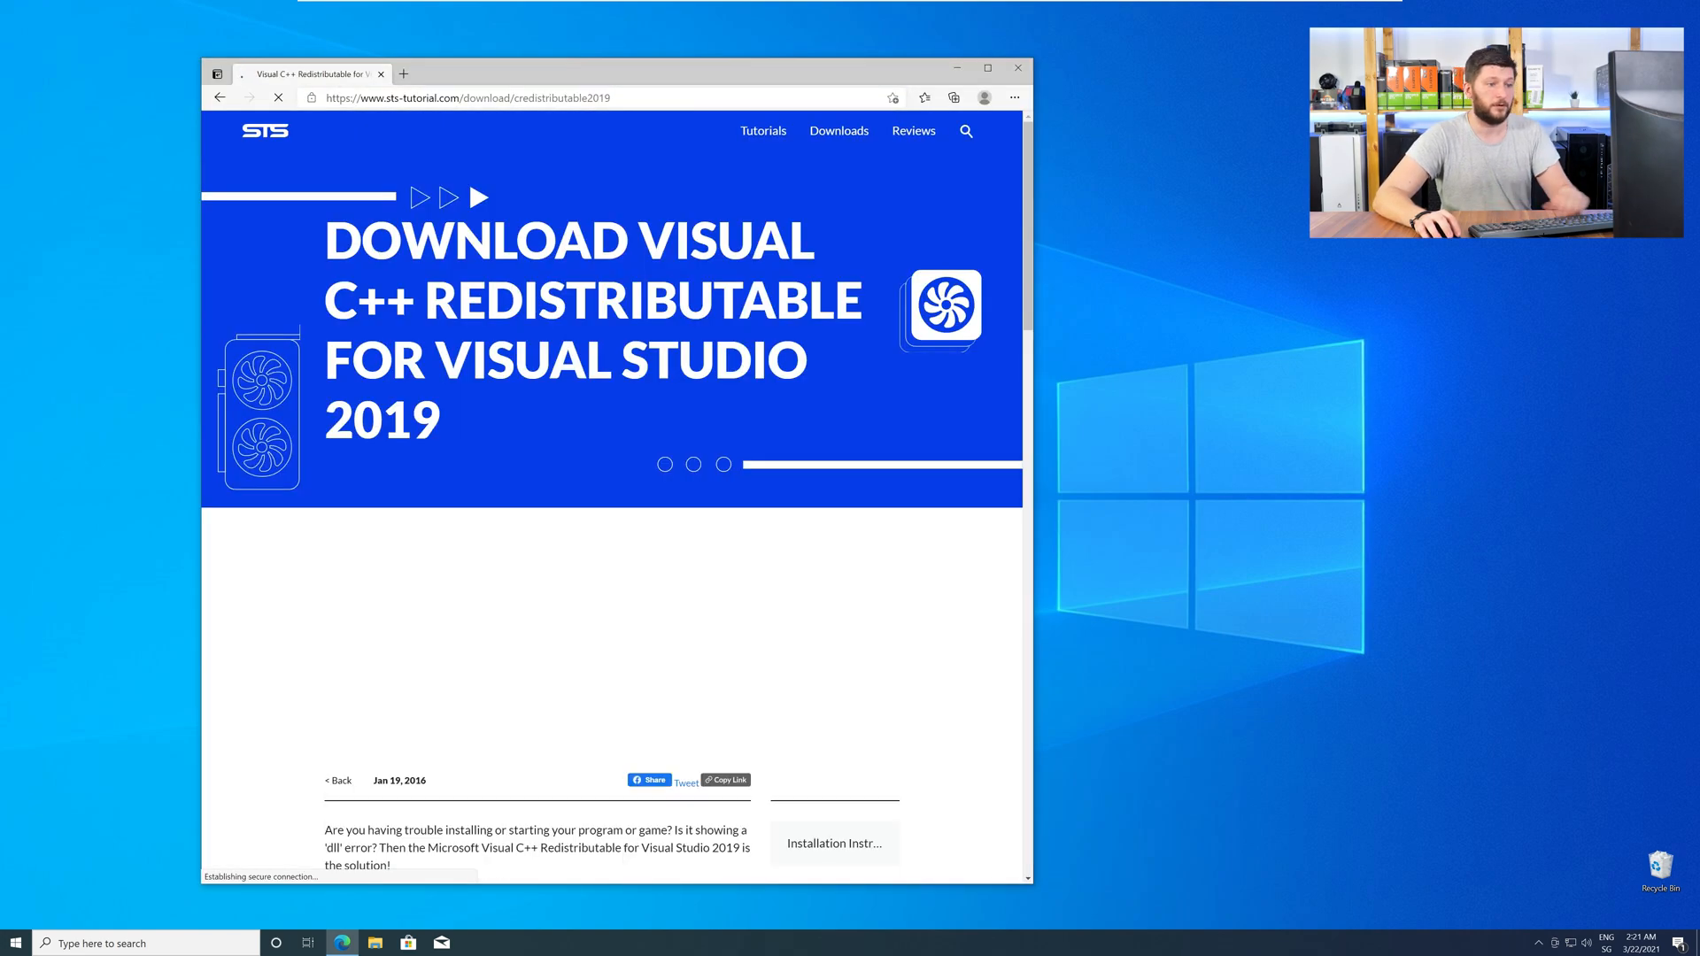
pyautogui.scroll(-3)
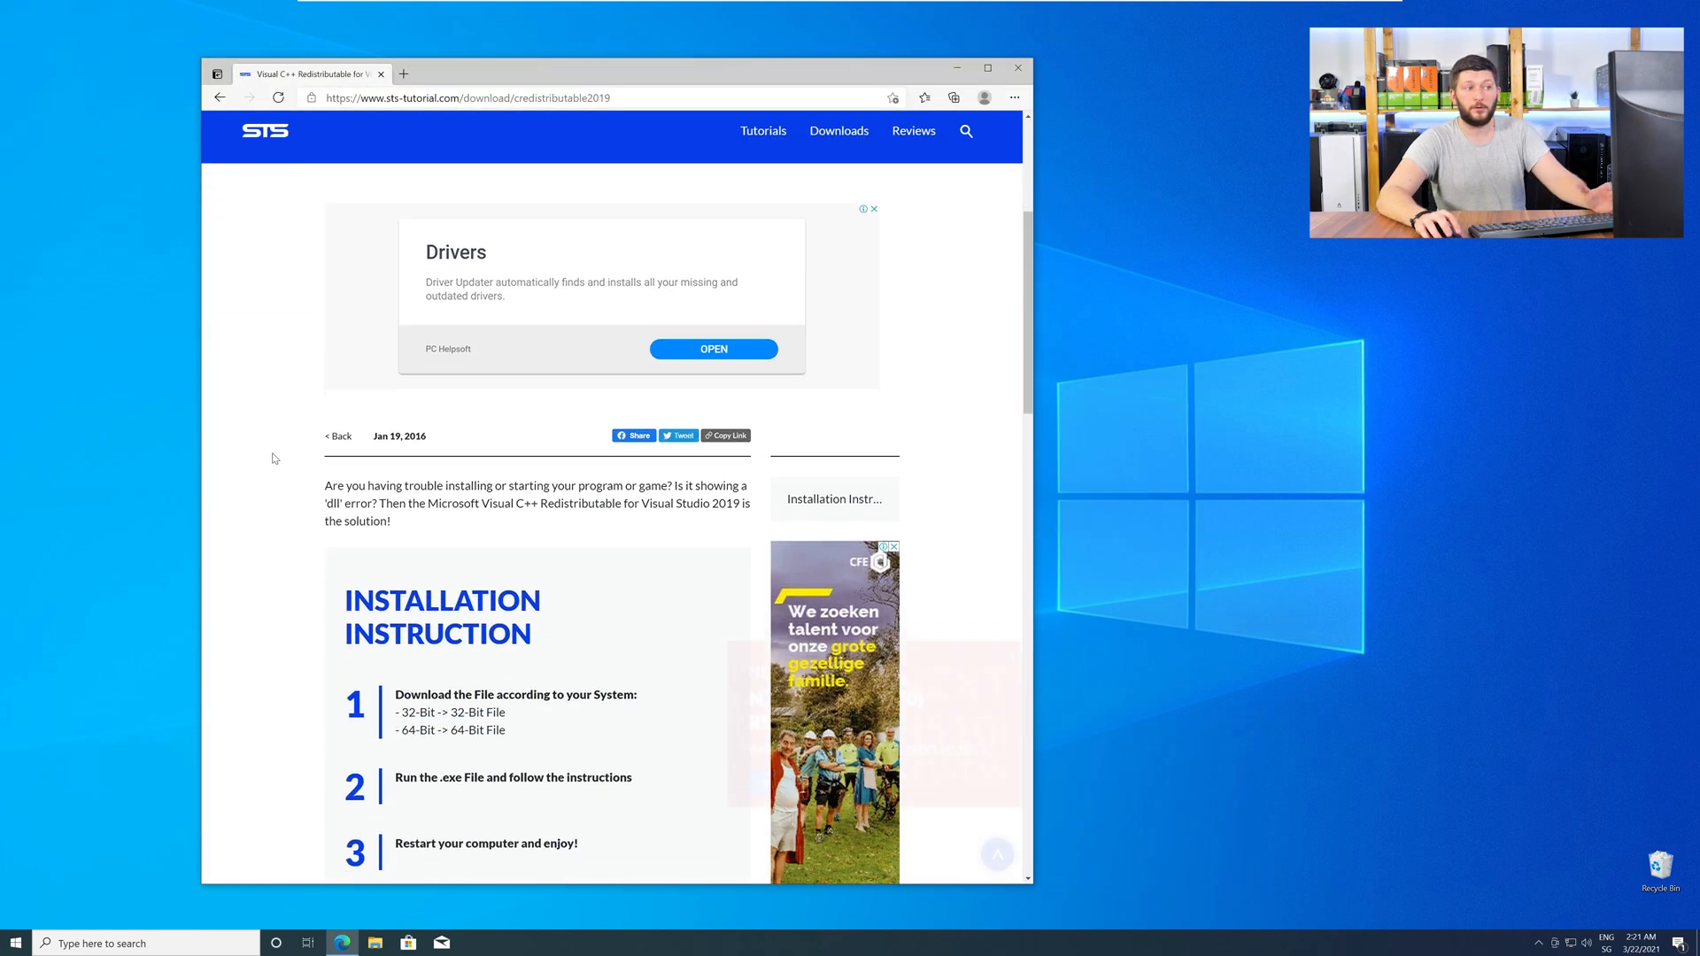
pyautogui.scroll(-3)
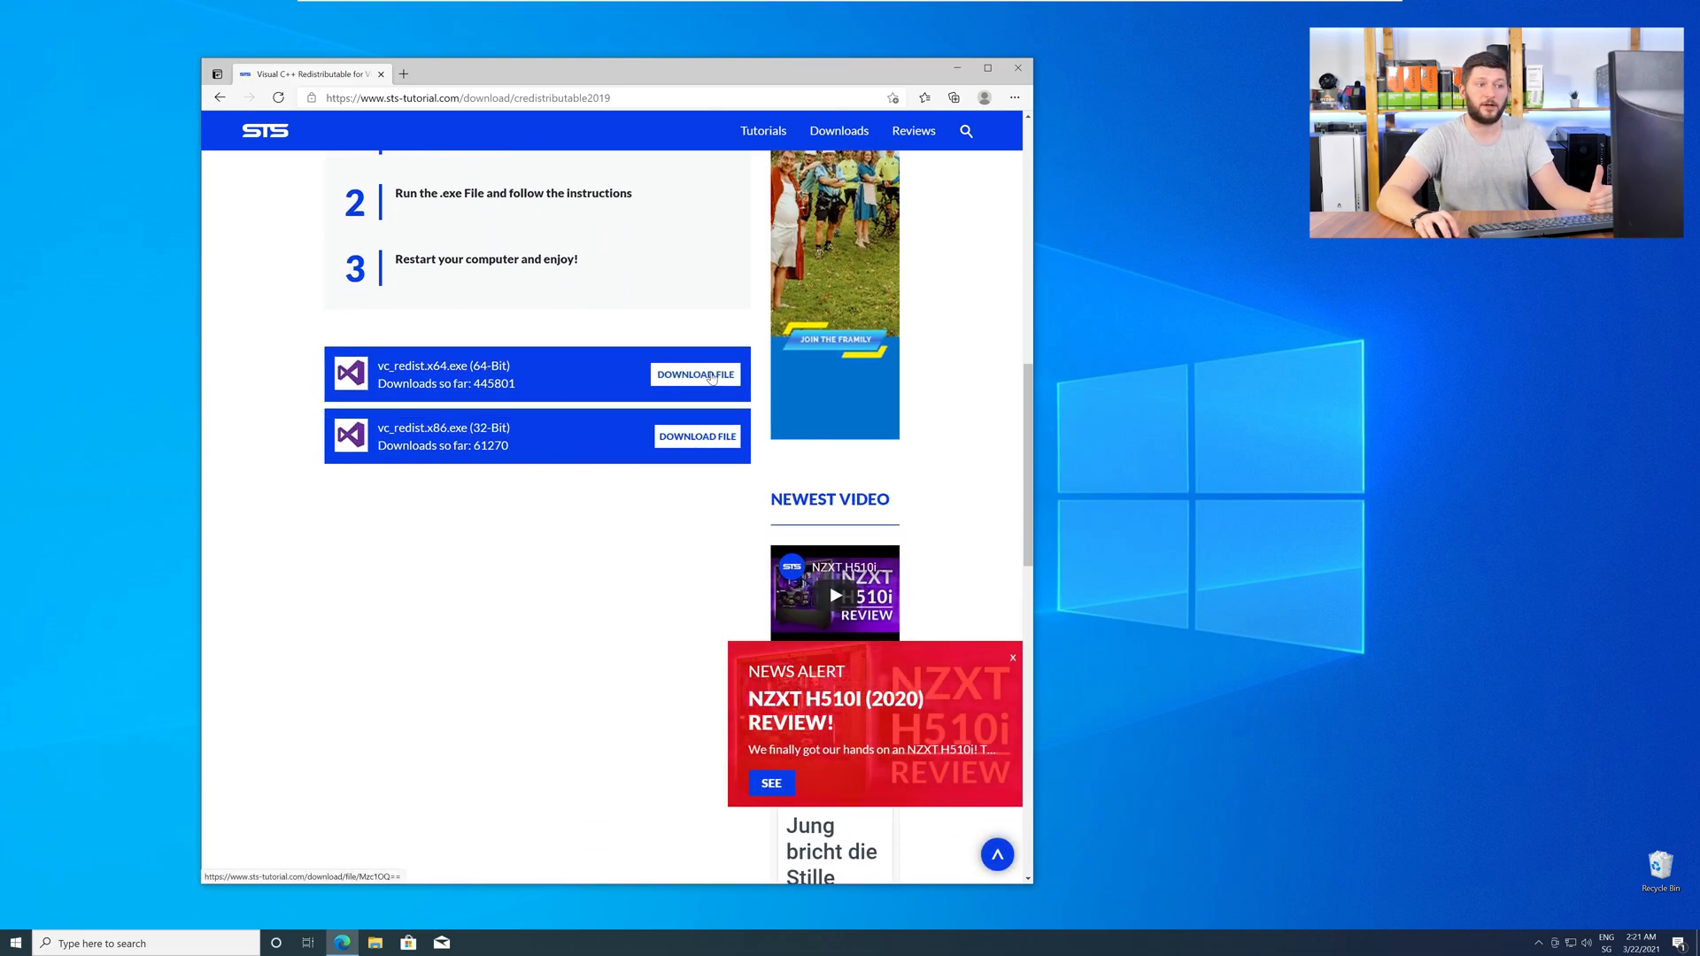
pyautogui.click(694, 374)
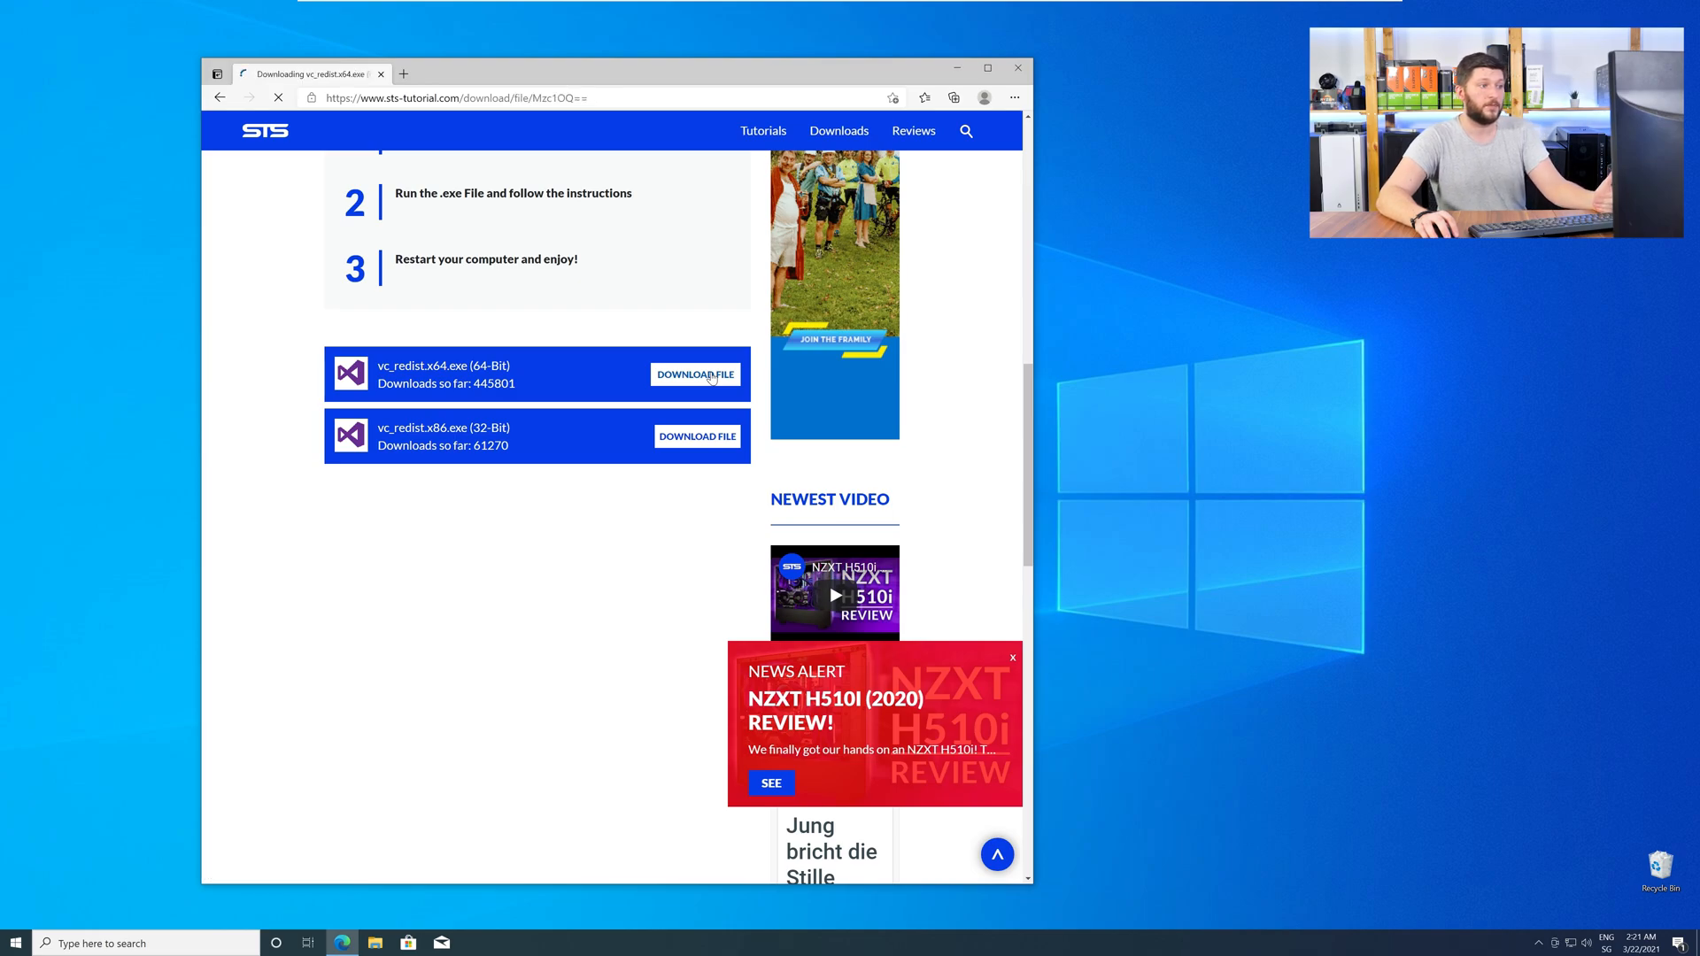
pyautogui.click(694, 374)
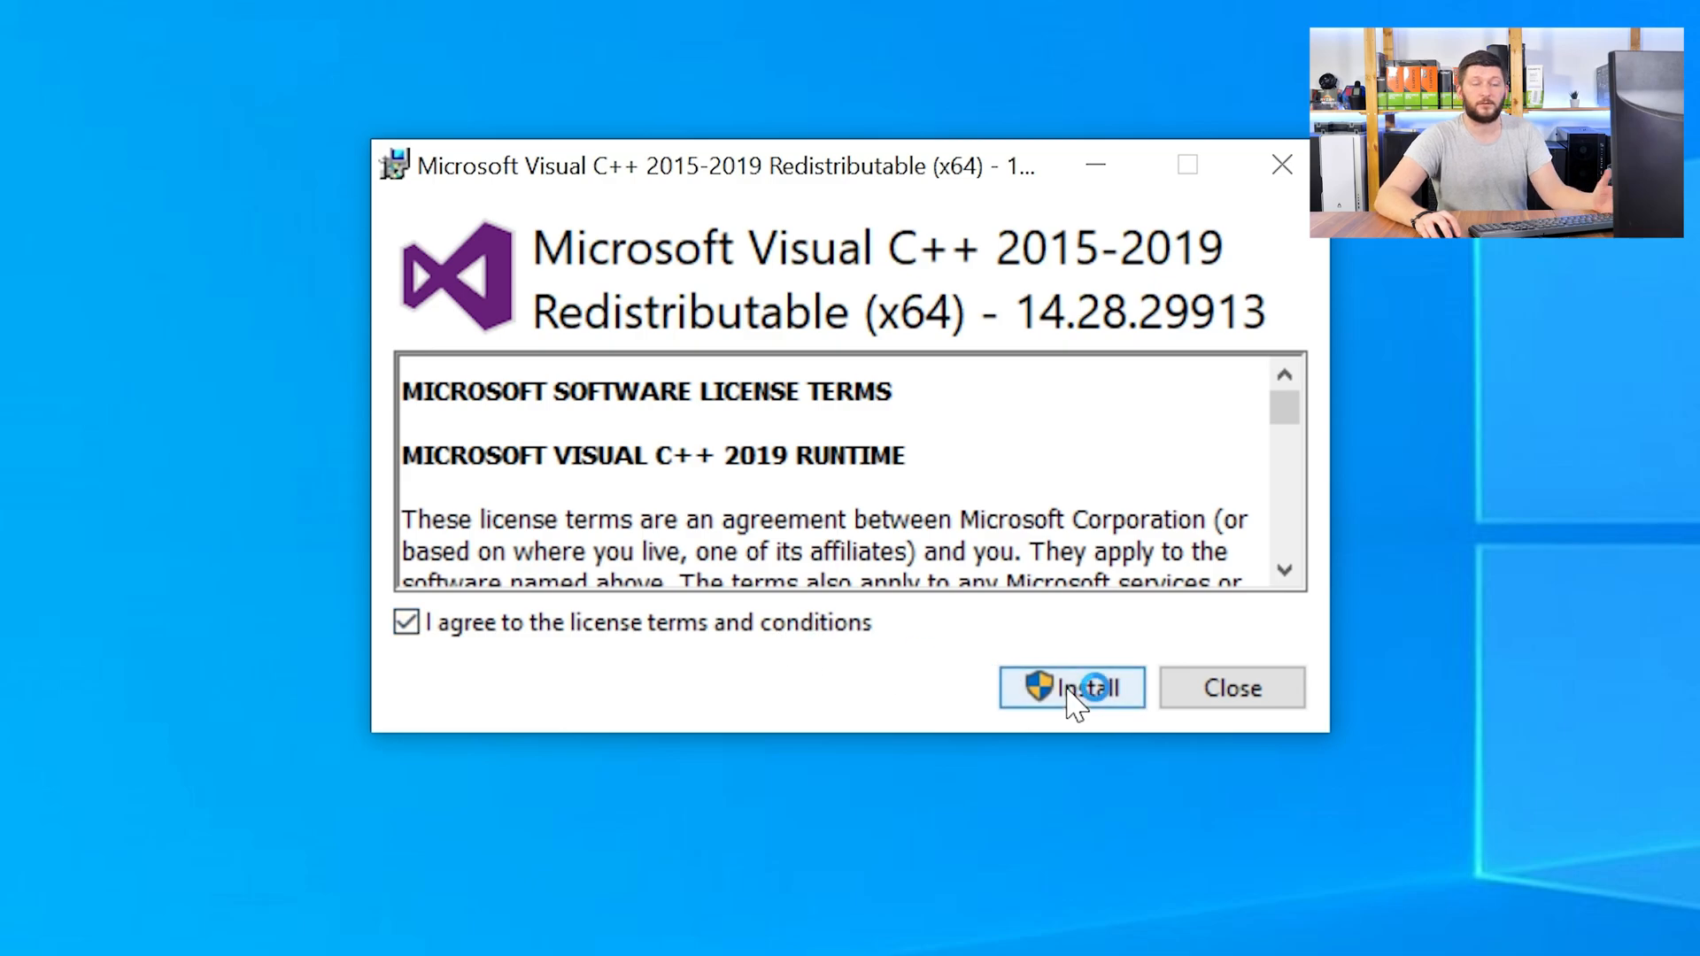
# Install the Visual C++ 2015-2019 x64 Redistributable and close setup after it succeeds
pyautogui.click(1071, 687)
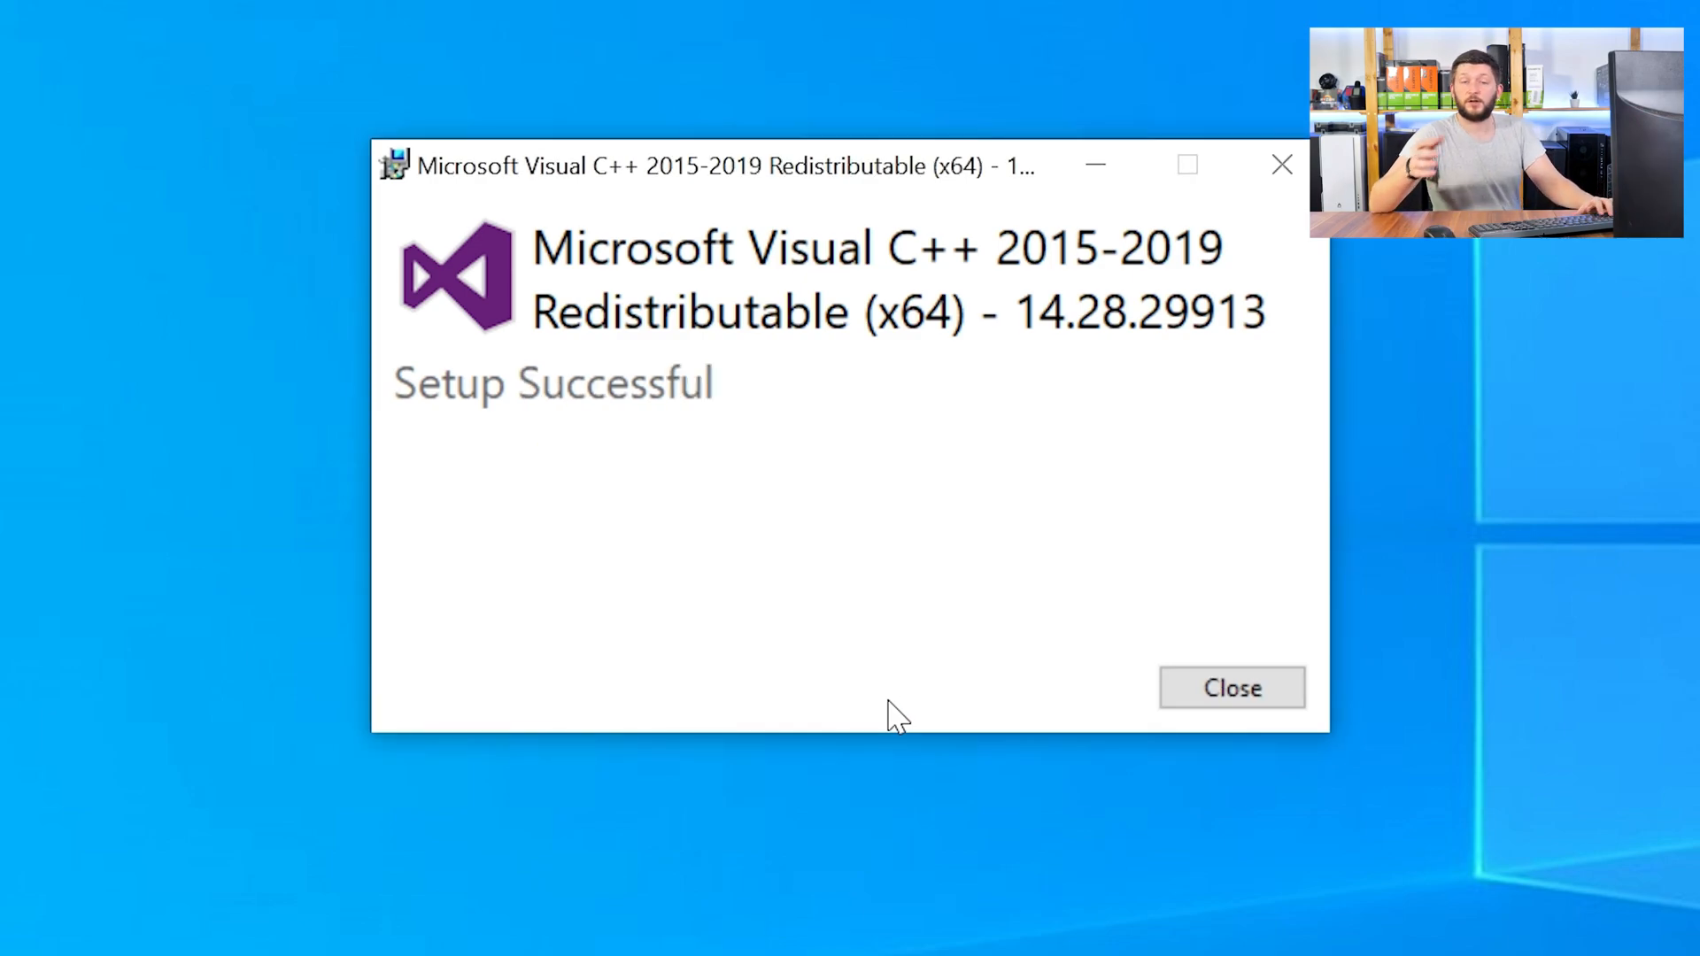
pyautogui.click(1231, 687)
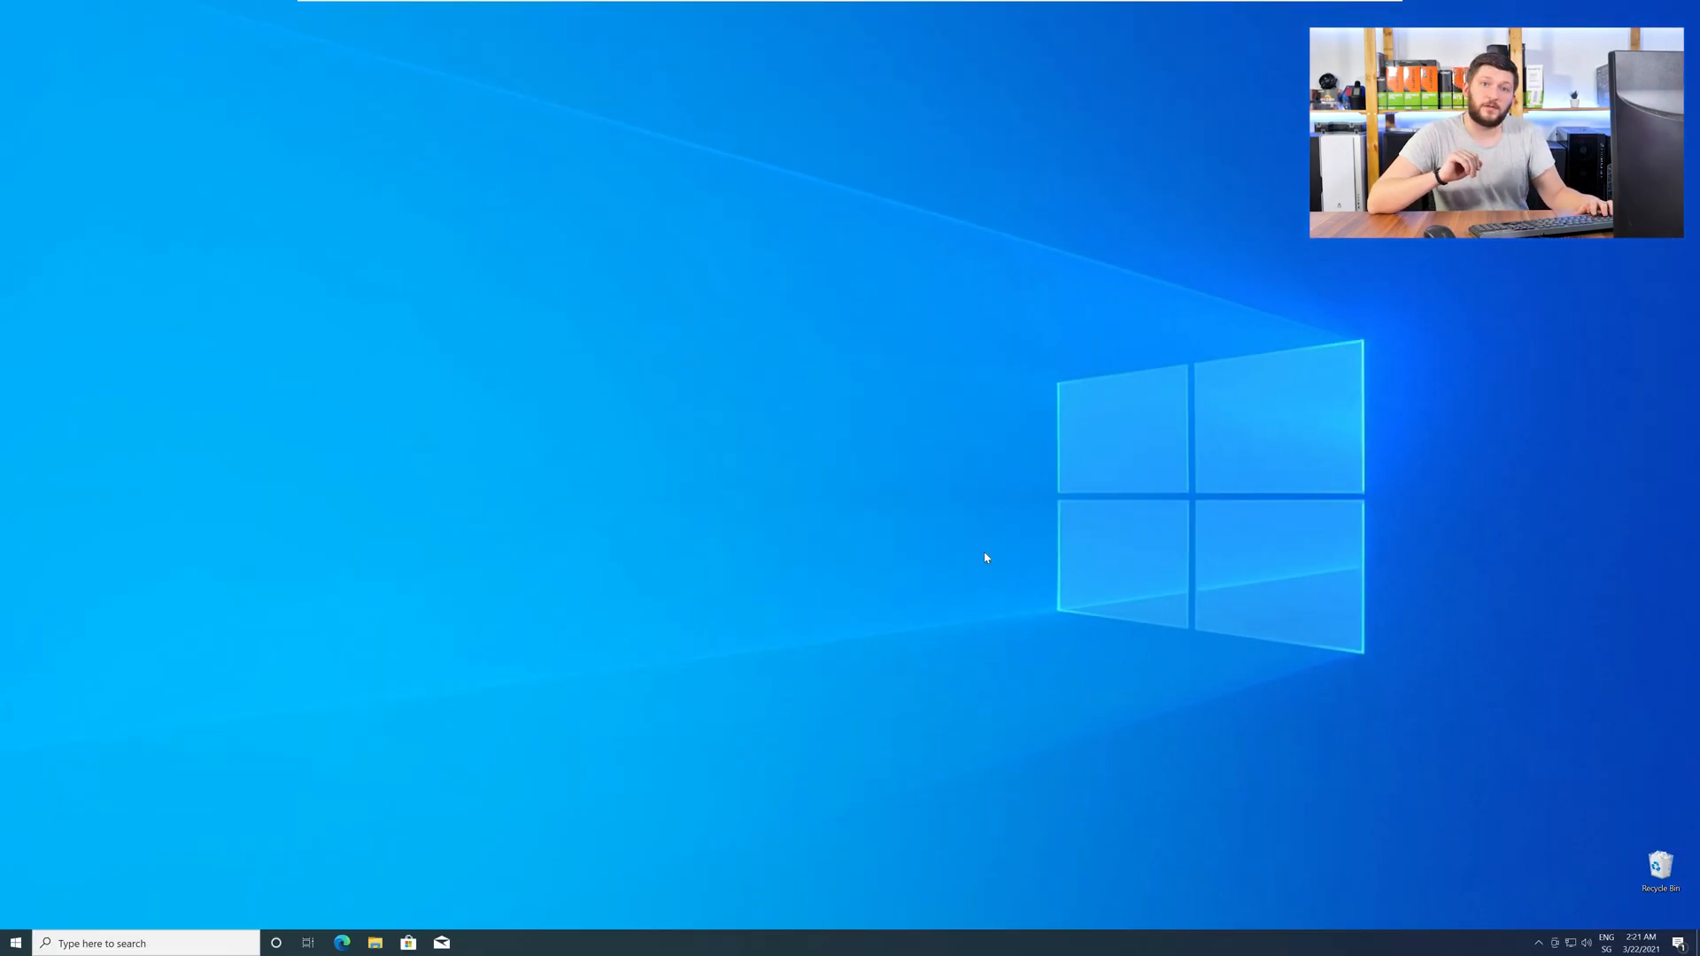
pyautogui.moveTo(992, 558)
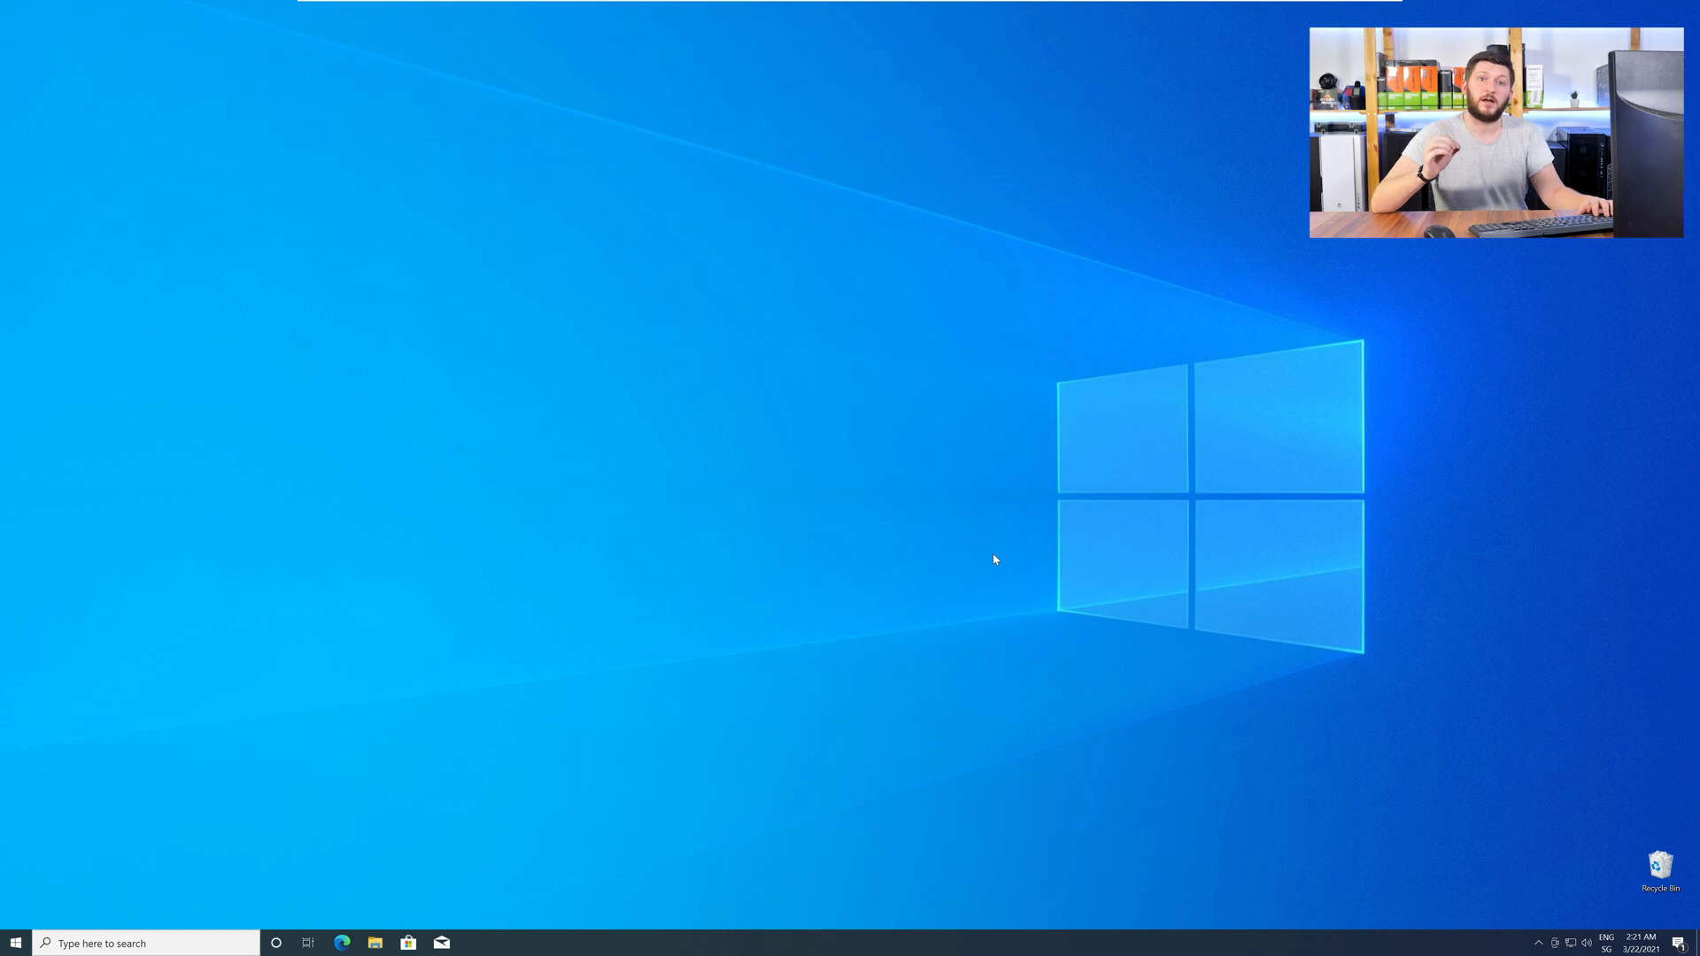